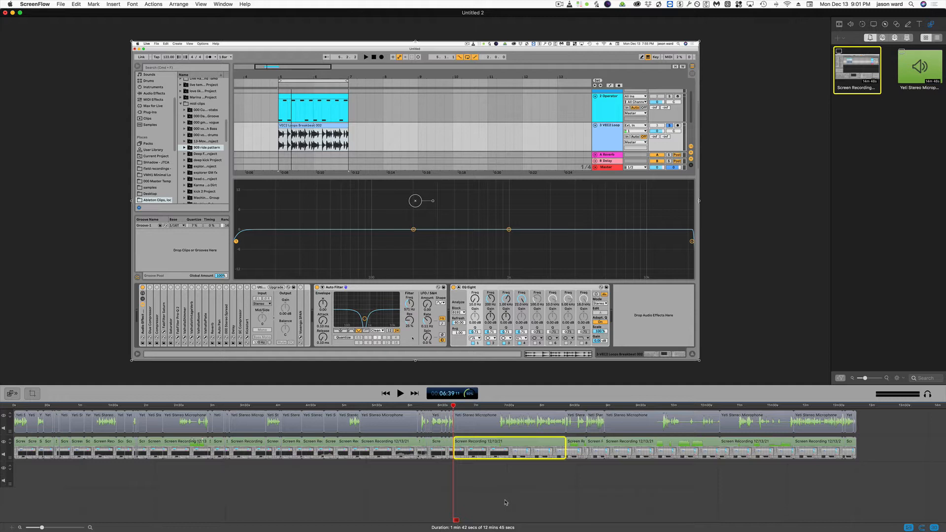
mouse_move(742, 470)
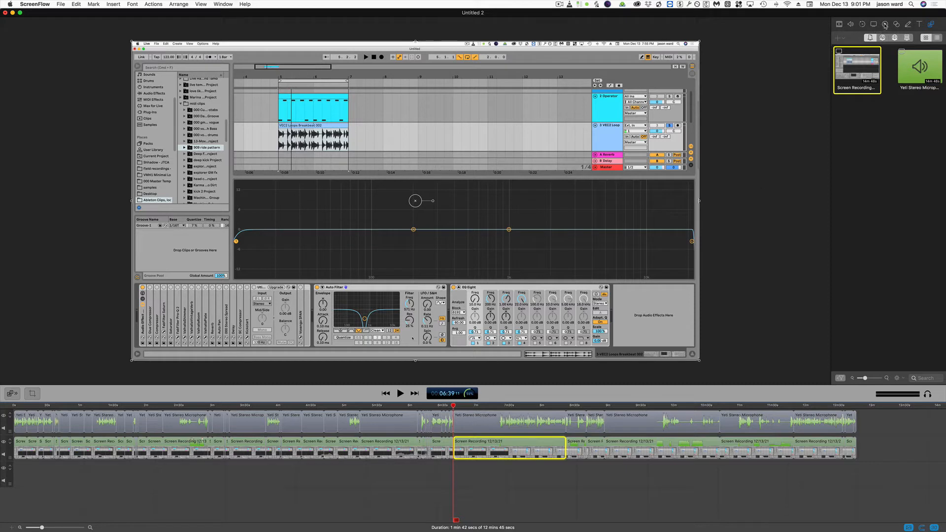
- Show the Callout Properties pane for the clip under the playhead
left_click(885, 24)
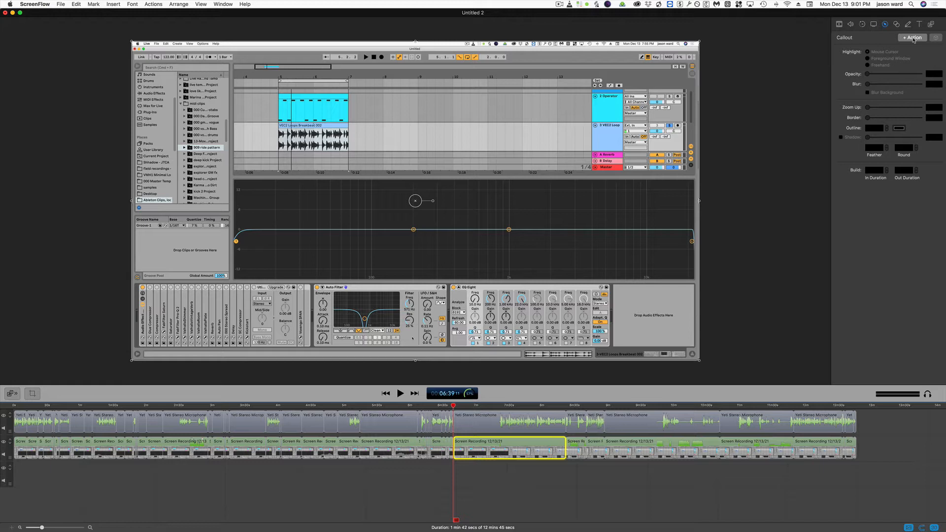
- Add a Mouse Cursor highlight callout with a 13 px red outline and opacity 0
left_click(912, 37)
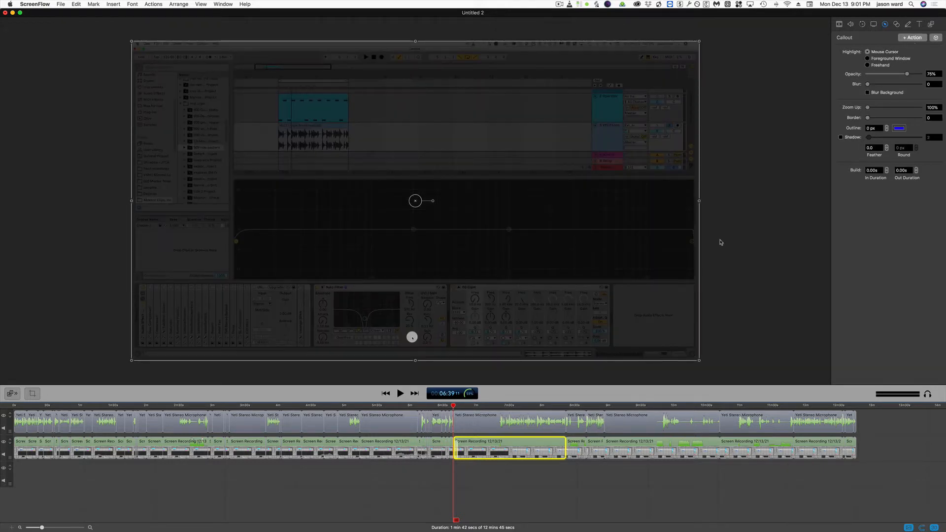
mouse_move(933, 182)
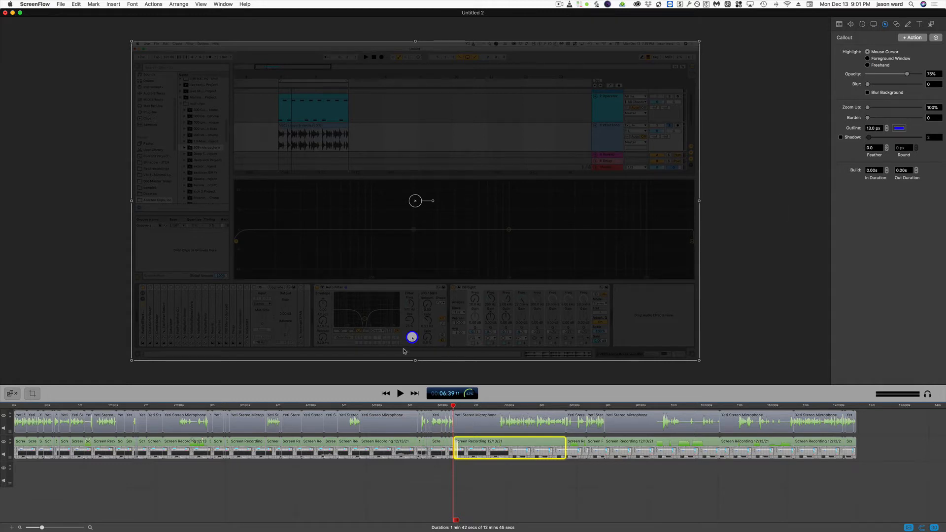
left_click(899, 128)
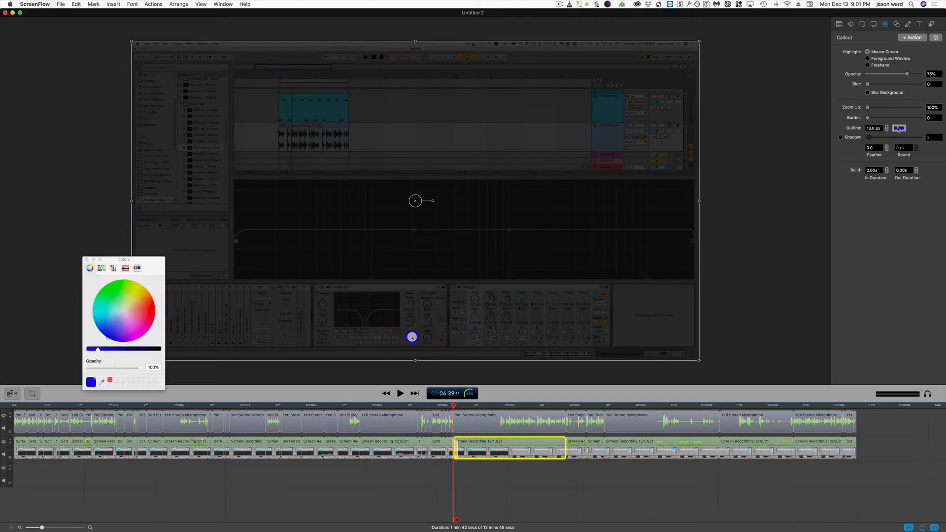
left_click(144, 309)
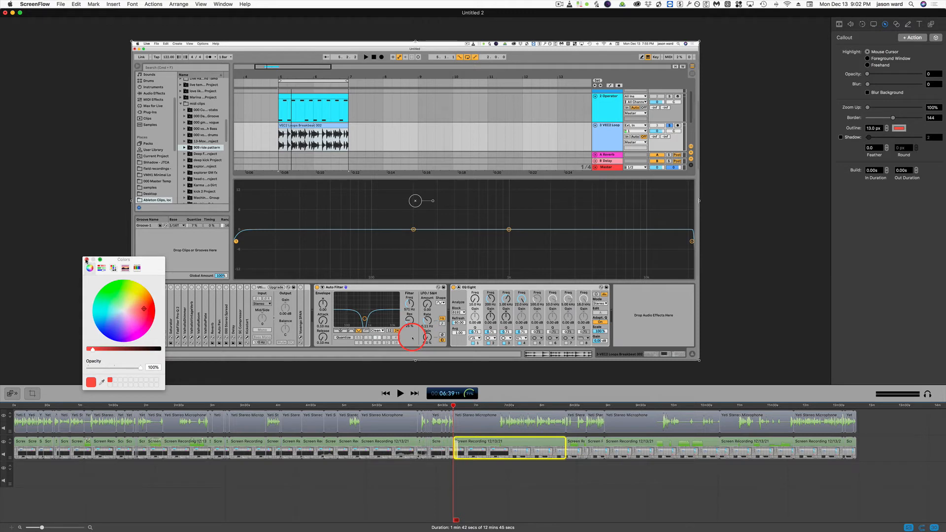
- Select all clips in the timeline with Cmd+A
left_click(86, 260)
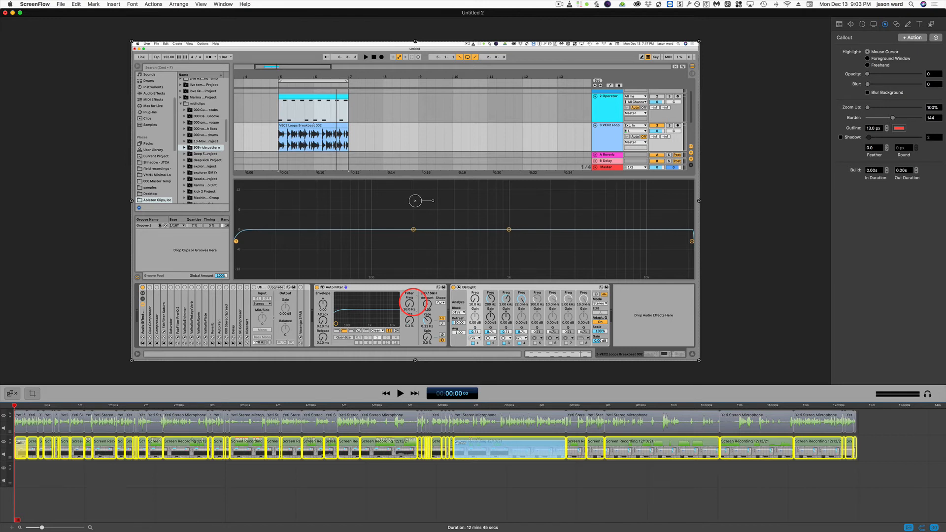
- Paste the callout onto the selected clips and verify it on a clip near three minutes in
left_click(400, 393)
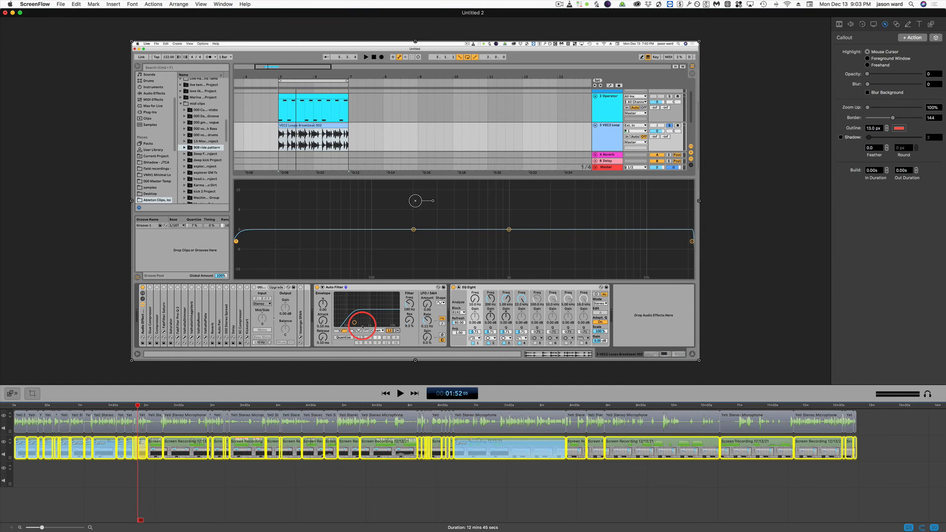
left_click(400, 393)
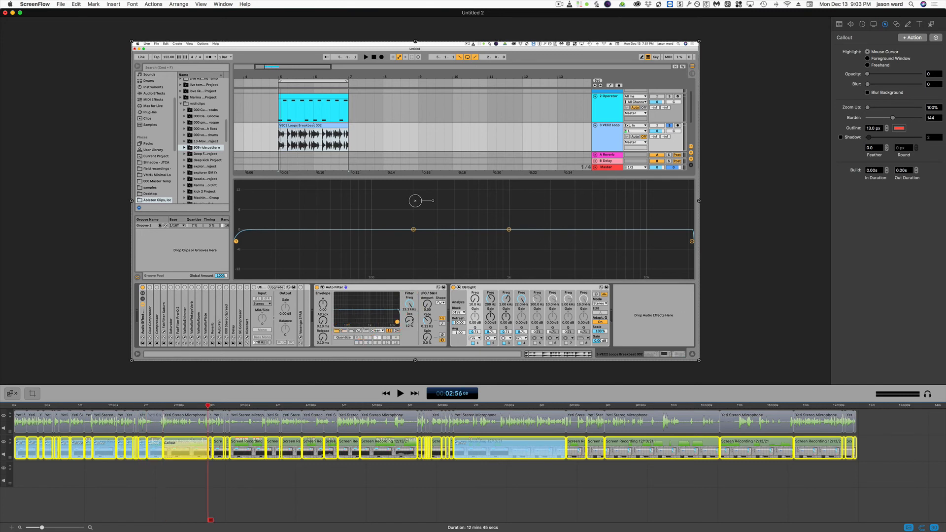